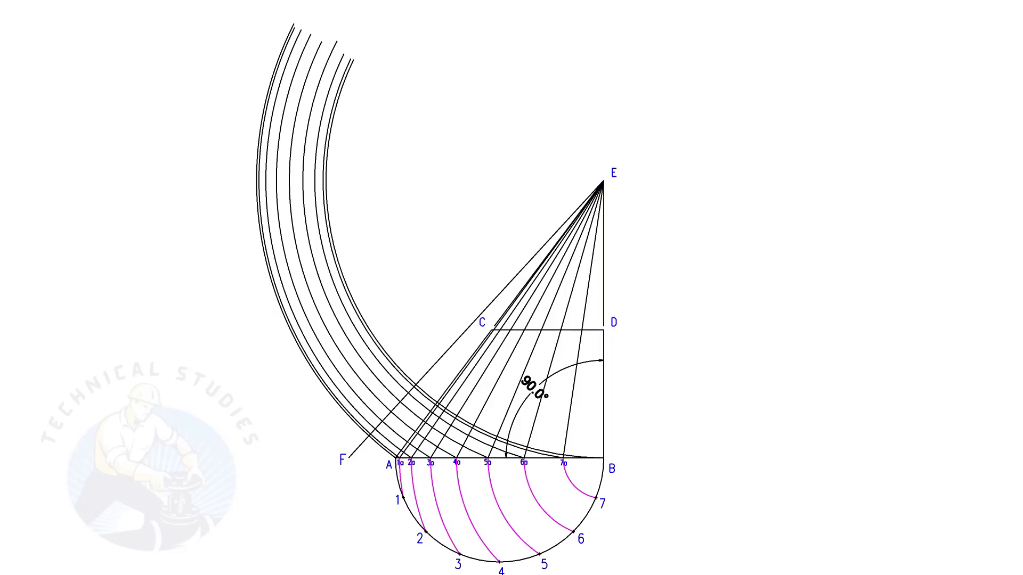
{"action": "scroll", "scroll_direction": "up", "scroll_amount": 3}
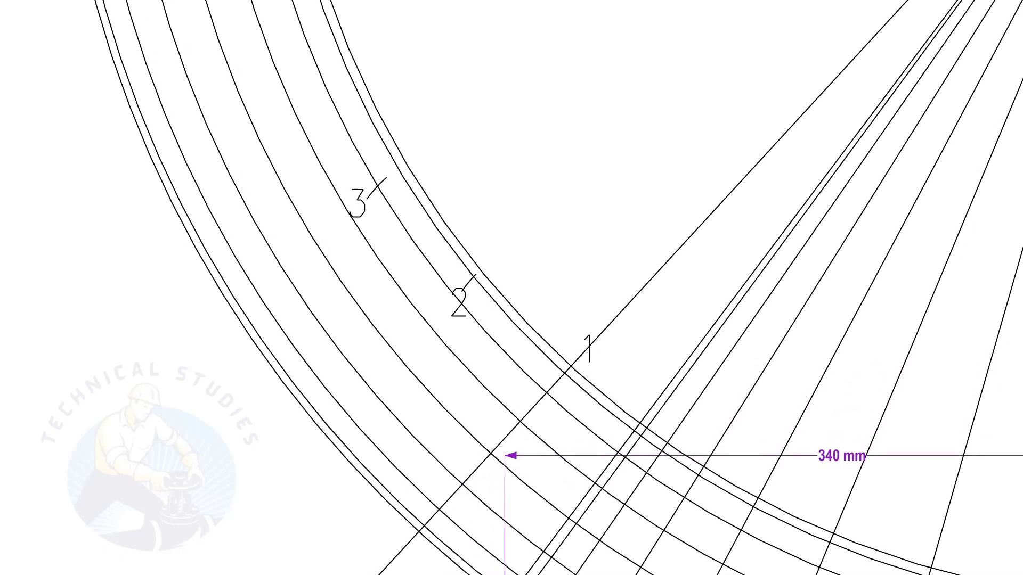
{"action": "scroll", "scroll_direction": "down", "scroll_amount": 3}
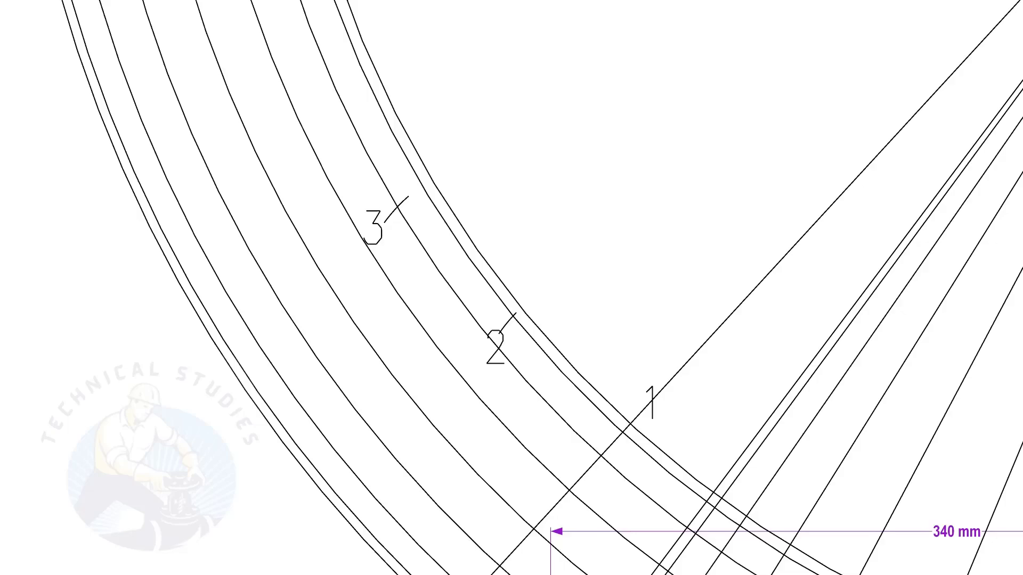